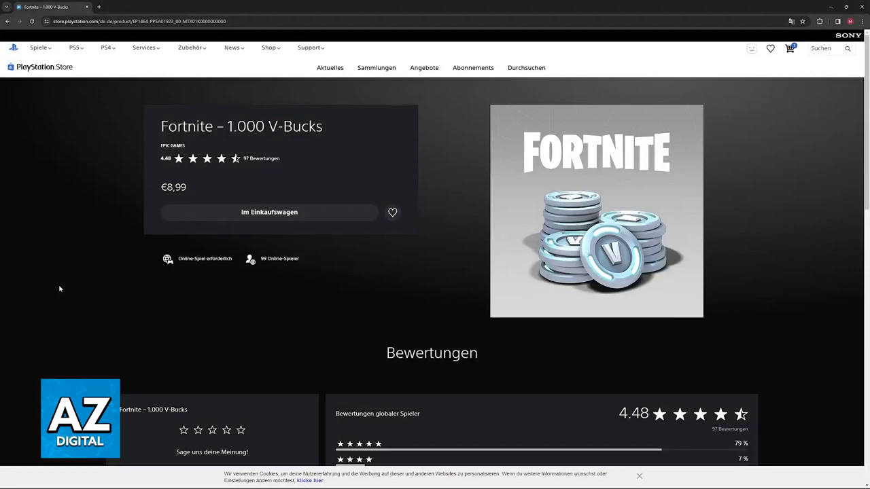
mouse_move(269, 123)
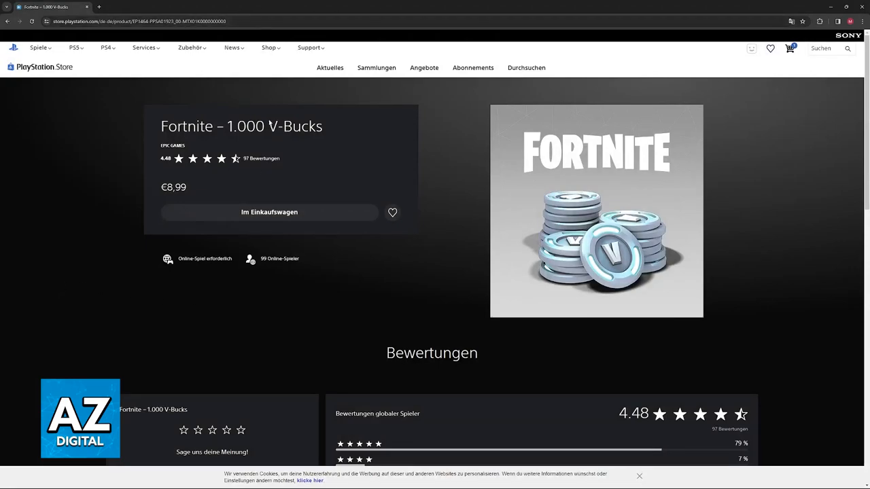
Browse the payment-method panel and the credit/debit card entry, then return to Fortnite.
scroll("down", 3)
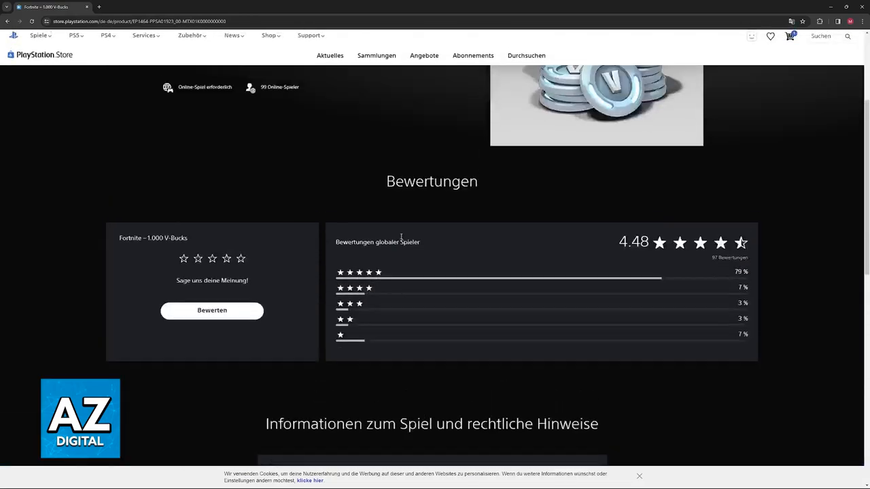
scroll("up", 3)
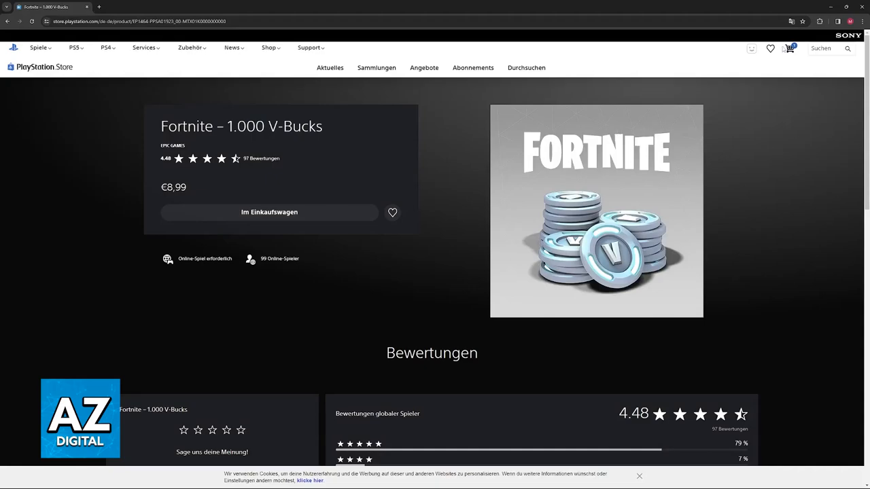
left_click(269, 212)
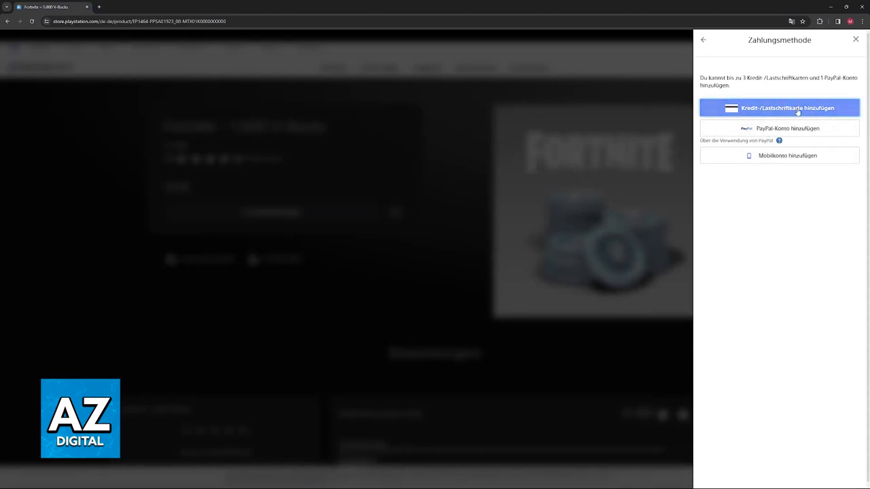
left_click(788, 108)
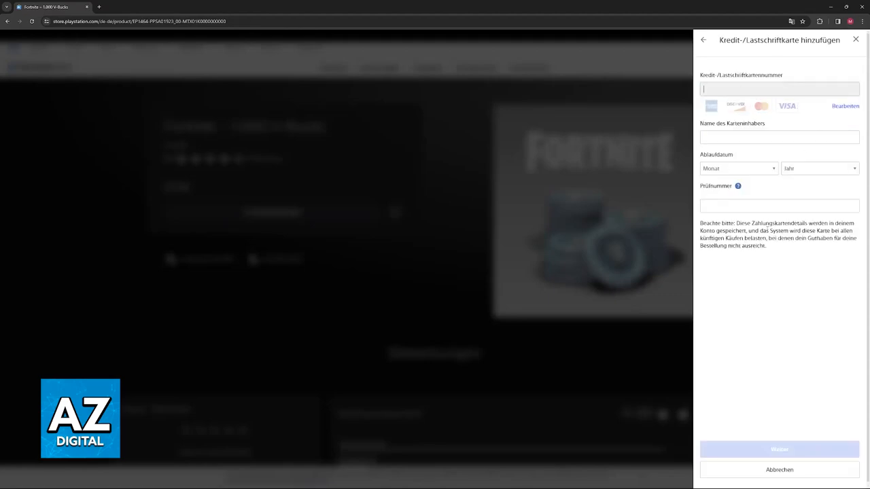
mouse_move(524, 243)
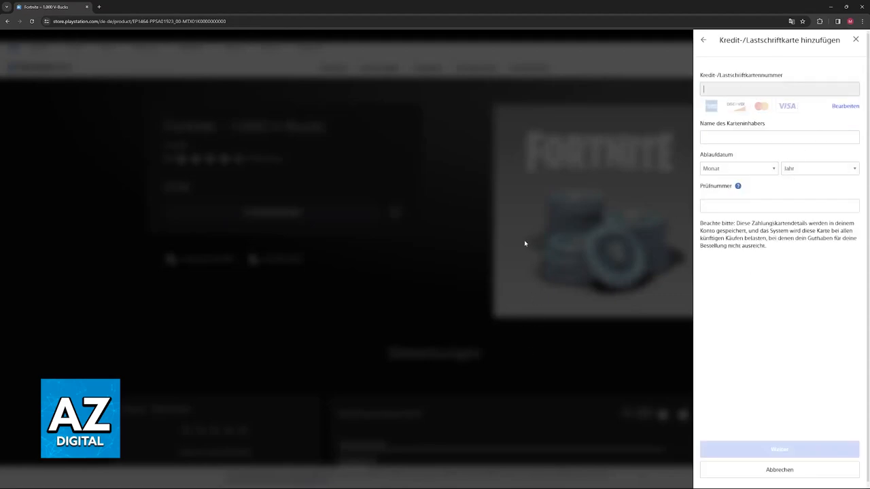
left_click(704, 40)
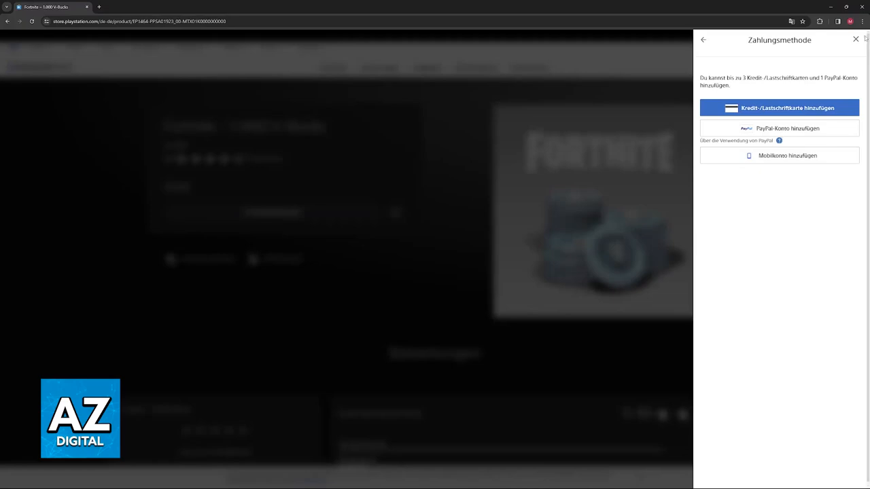
left_click(856, 39)
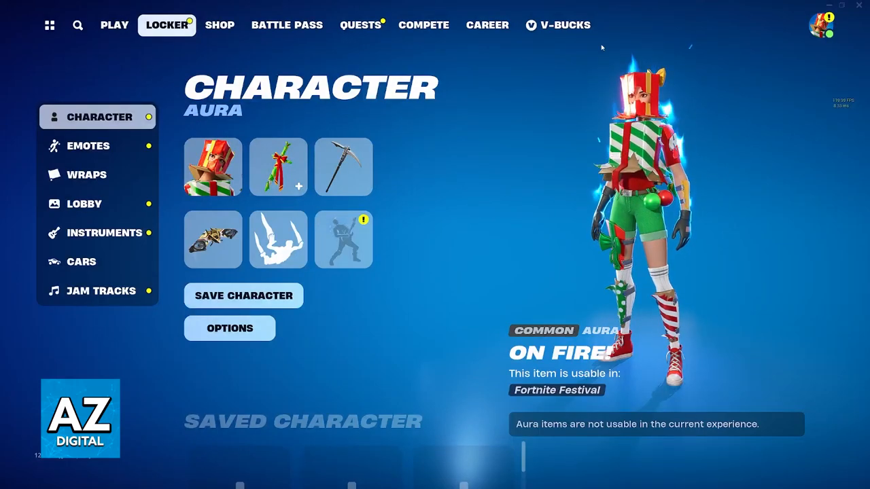
View the V-Bucks packs (1,000 for €8.99 to 13,500 for €89.99), then the Item Shop.
left_click(557, 25)
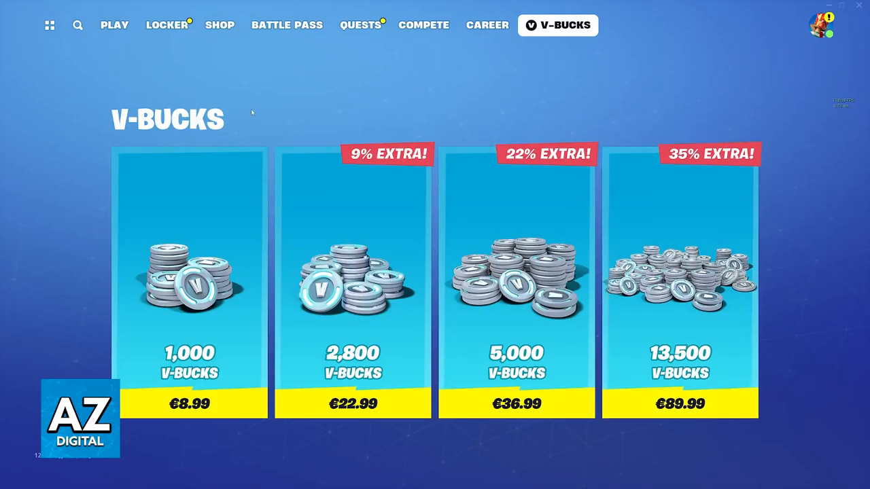
left_click(220, 25)
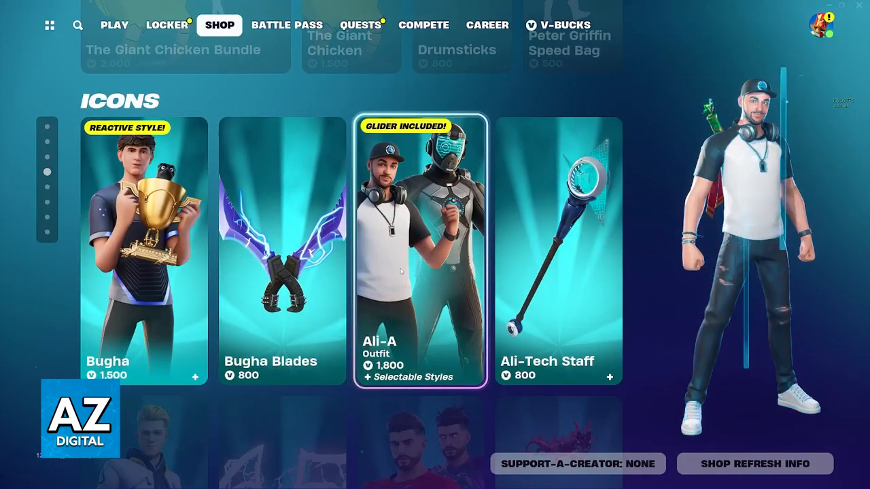
Preview The Giant Chicken Bundle and its 1,500 V-Bucks character in the Family Guy section.
scroll("up", 3)
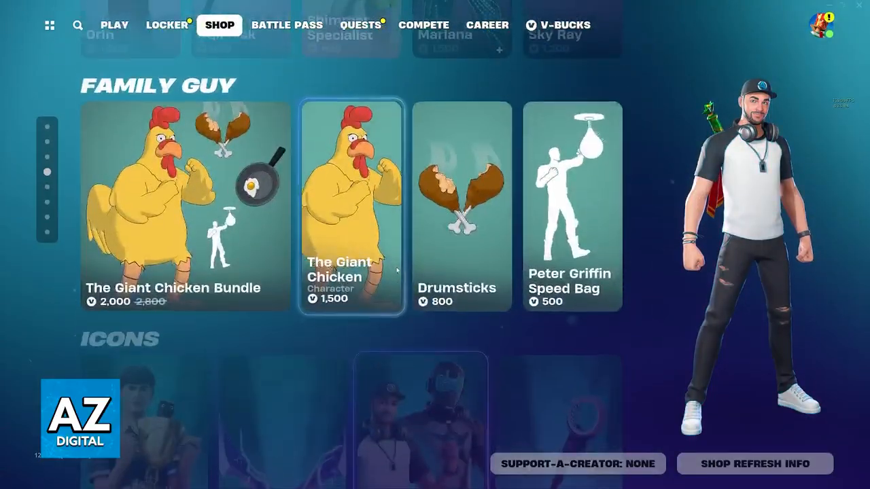
left_click(185, 204)
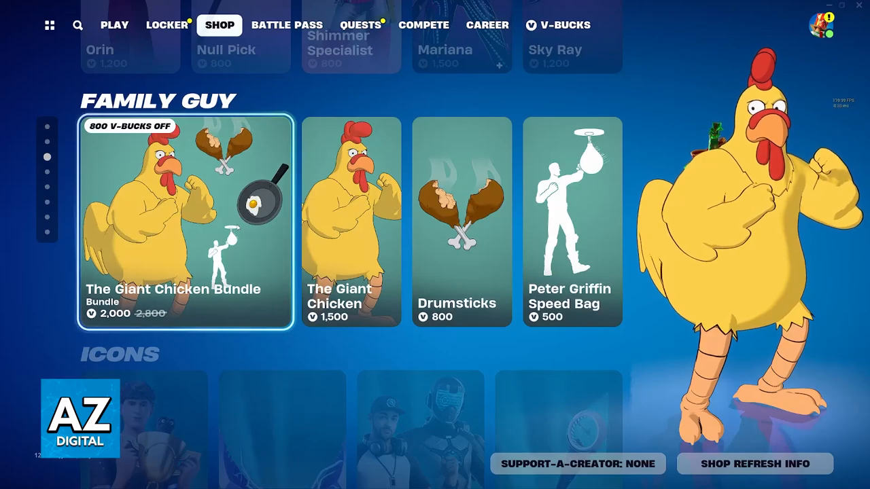
left_click(184, 224)
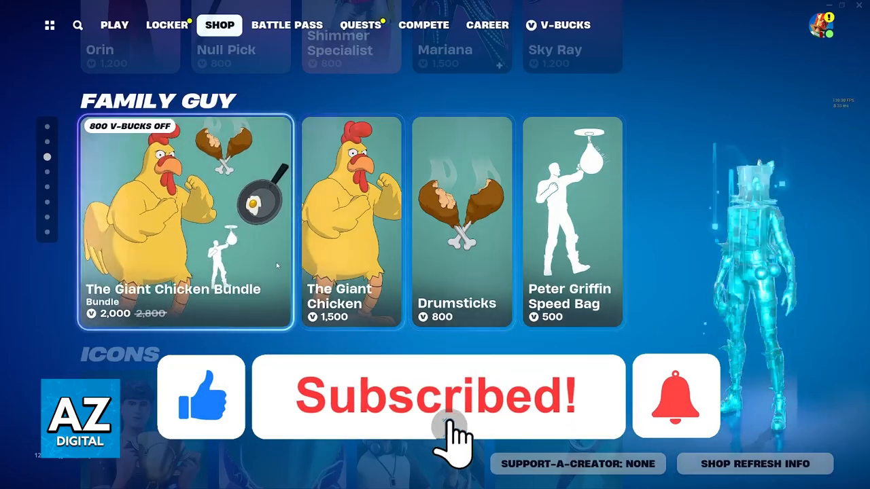
left_click(350, 222)
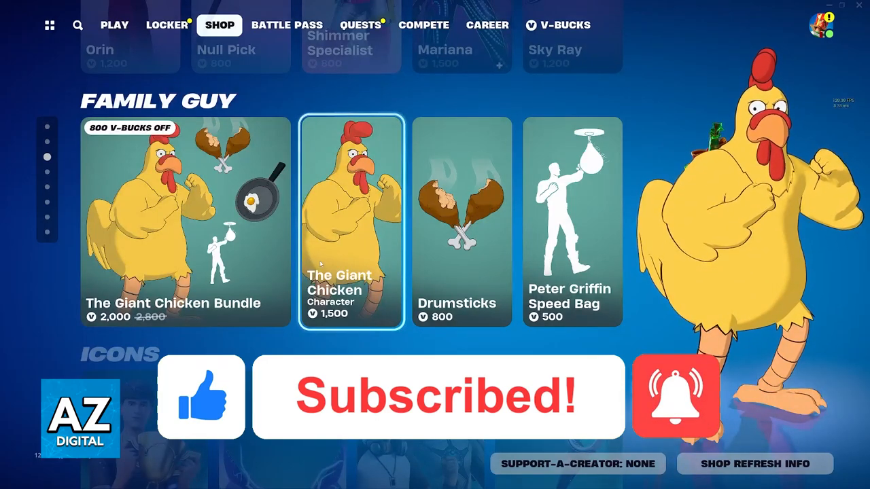